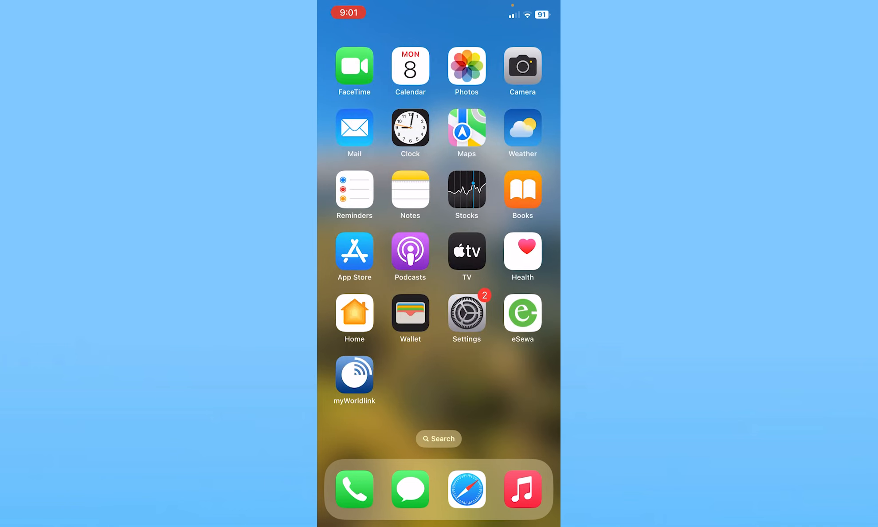
Step: Launch Calendar from the Home Screen to show the January–February 2024 month view
{"action": "left_click", "coordinate": [409, 66]}
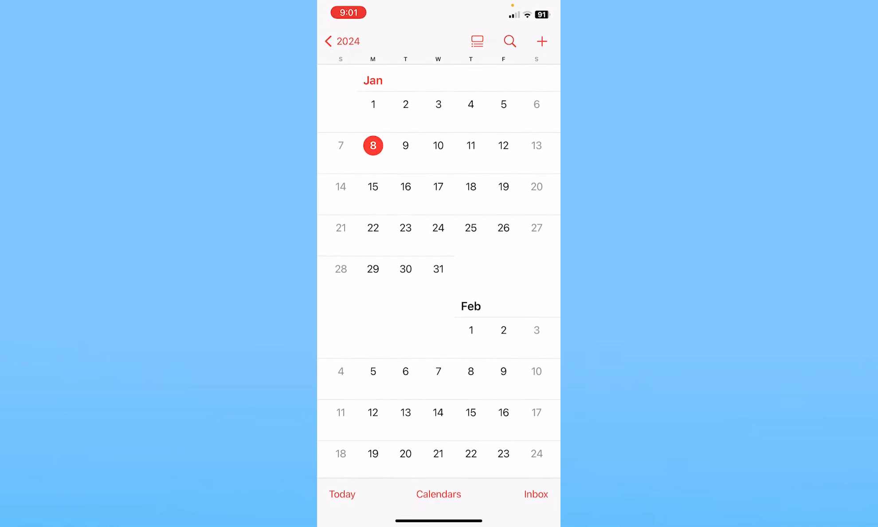
{"action": "left_click", "coordinate": [438, 494]}
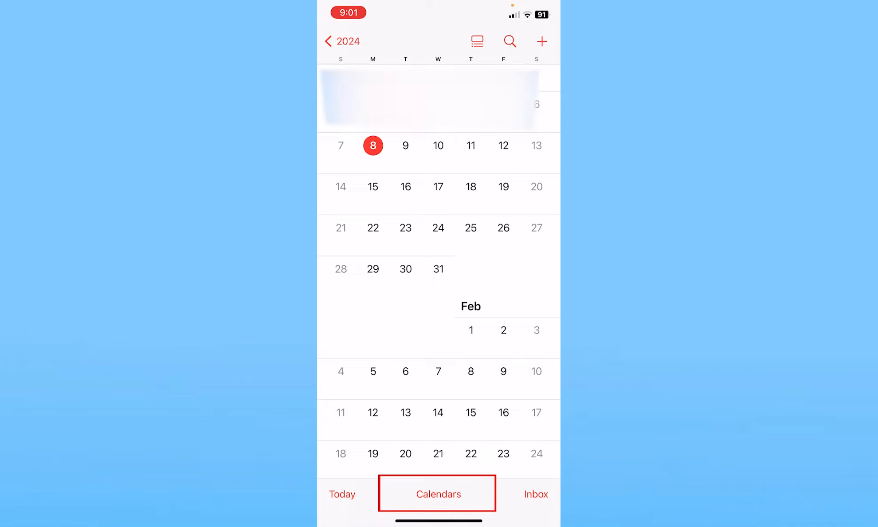
Step: Turn on the Birthdays calendar under Other in the Calendars list
{"action": "left_click", "coordinate": [439, 494]}
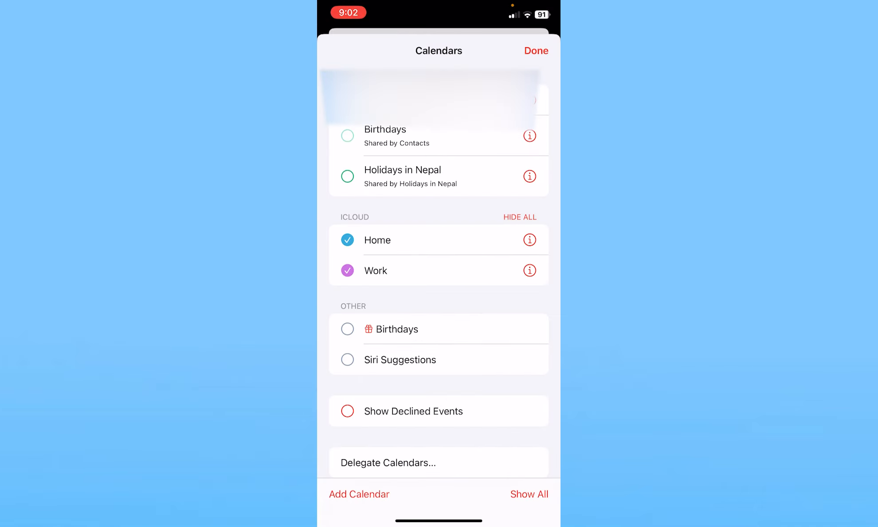
{"action": "left_click", "coordinate": [347, 329]}
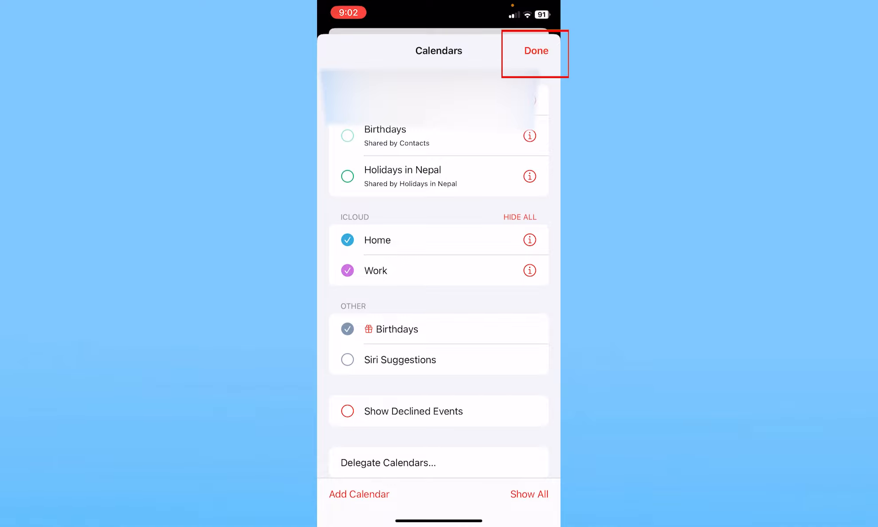
{"action": "left_click", "coordinate": [535, 50]}
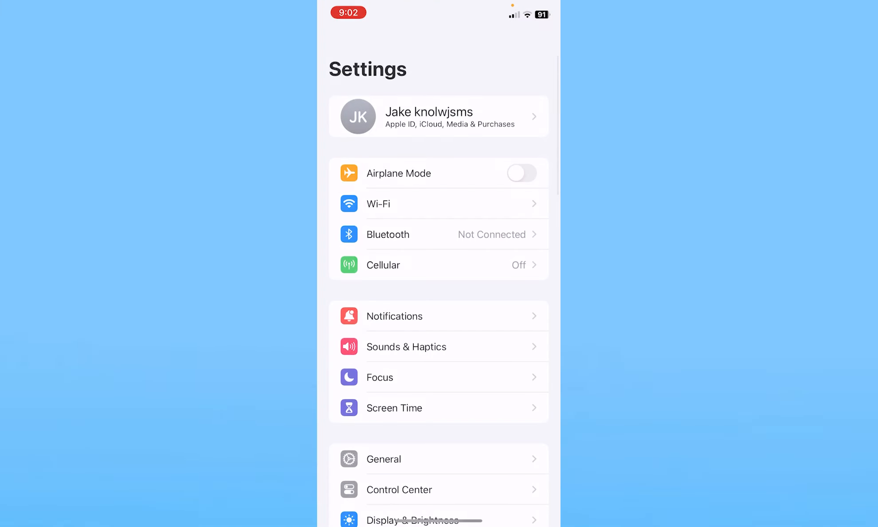
Step: Scroll to Calendar in Settings and open its Default Alert Times
{"action": "scroll", "scroll_direction": "down", "scroll_amount": 3}
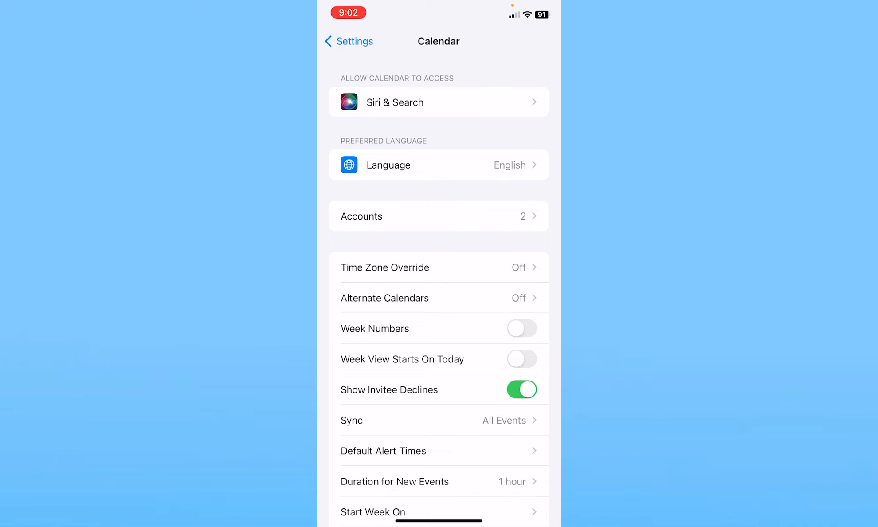
{"action": "left_click", "coordinate": [383, 450]}
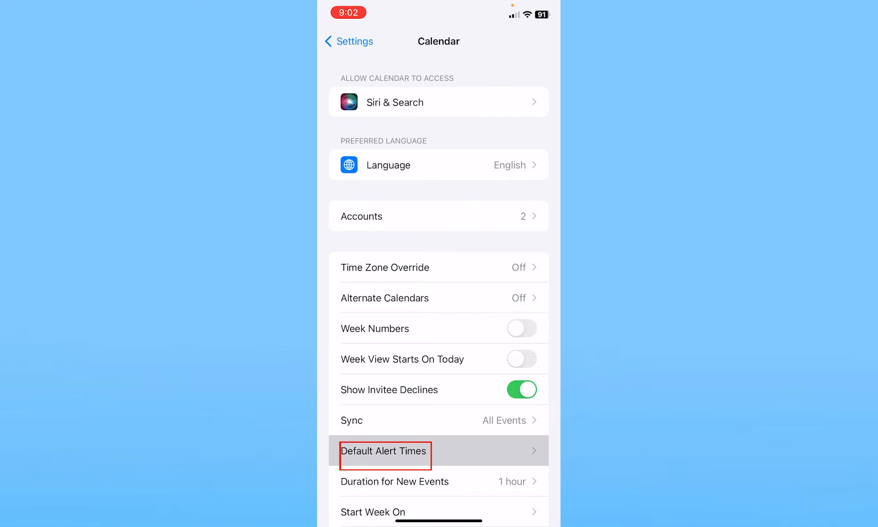
Step: Set the default Birthdays alert to 'On day of event (9 AM)'
{"action": "left_click", "coordinate": [384, 451]}
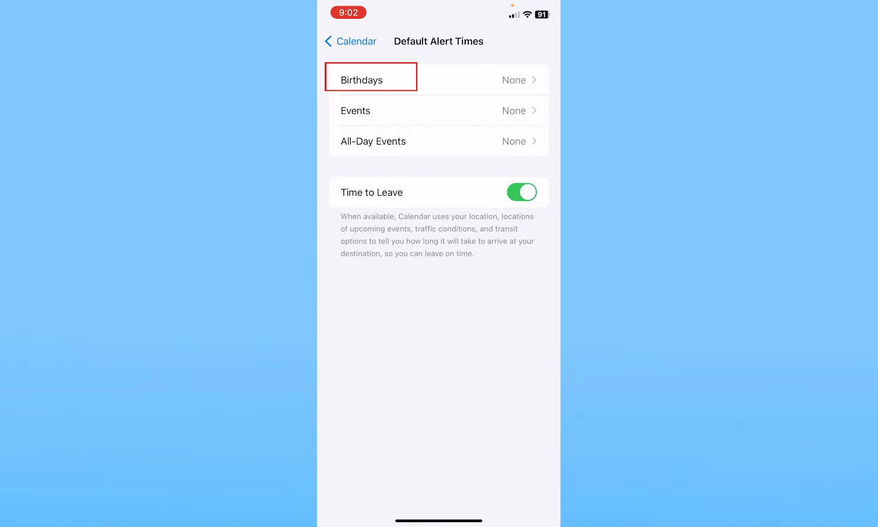
{"action": "left_click", "coordinate": [370, 80]}
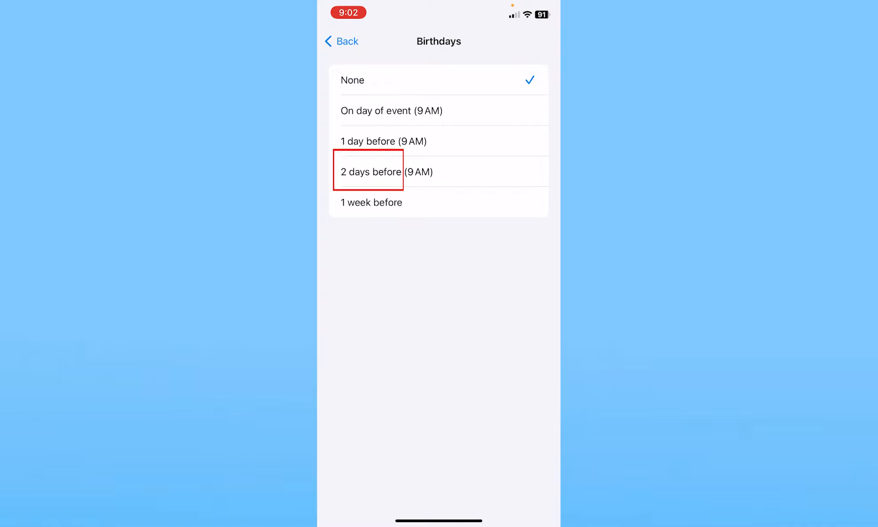
{"action": "left_click", "coordinate": [392, 110]}
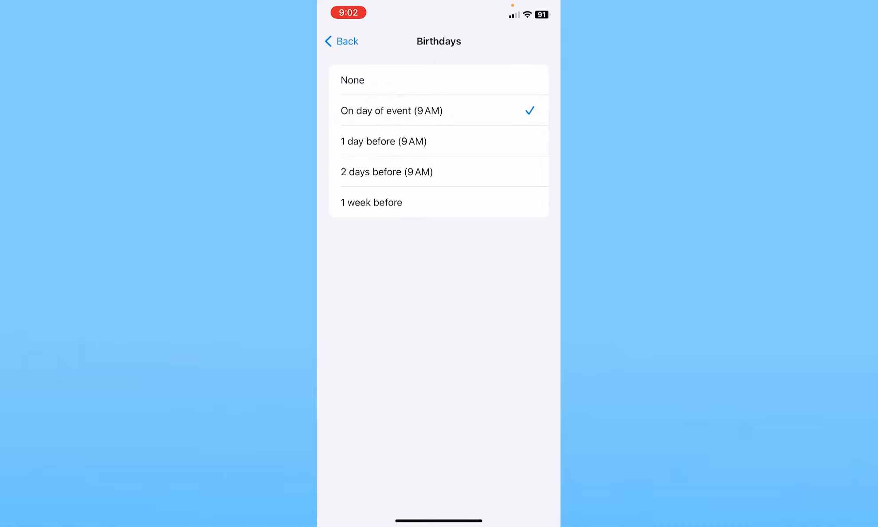
{"action": "left_click", "coordinate": [341, 41]}
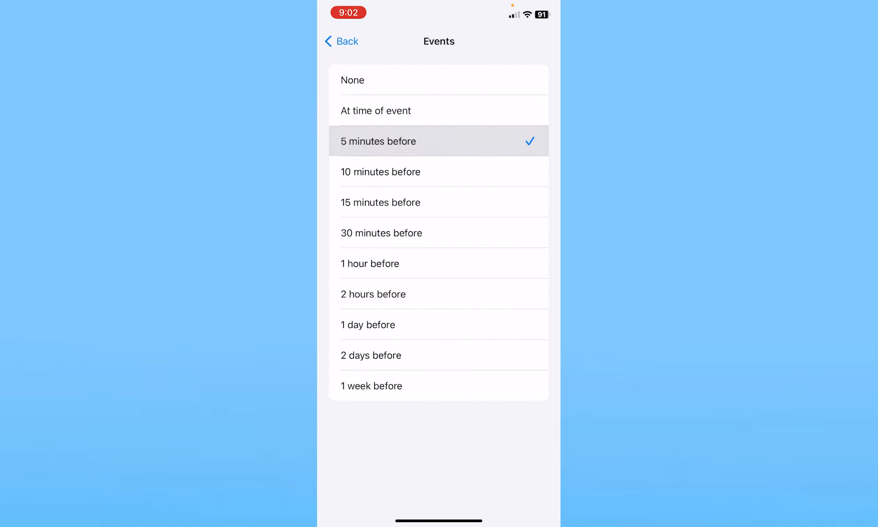
Step: Leave Default Alert Times and go back through Calendar settings toward the main Settings list
{"action": "left_click", "coordinate": [341, 41]}
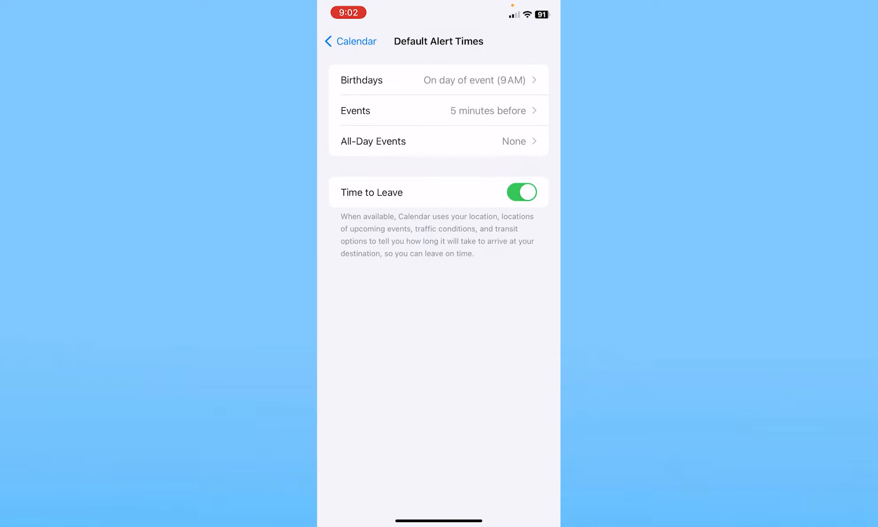
{"action": "left_click", "coordinate": [349, 41]}
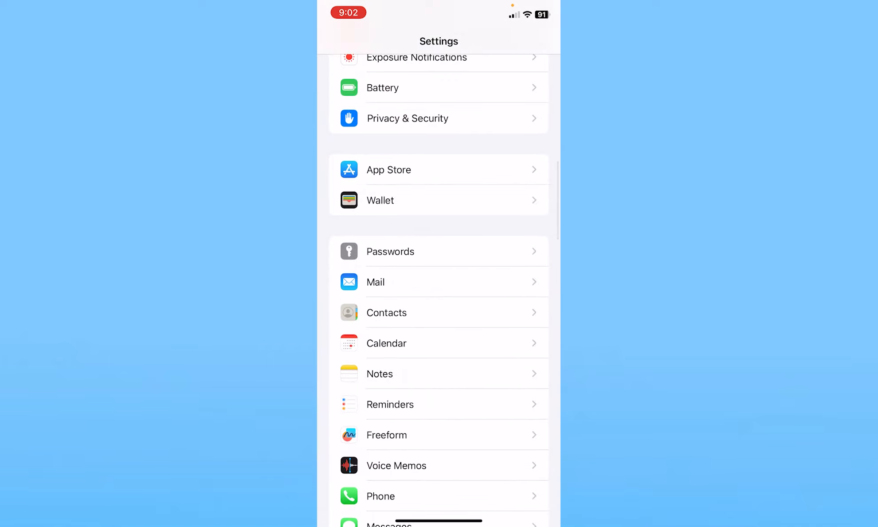